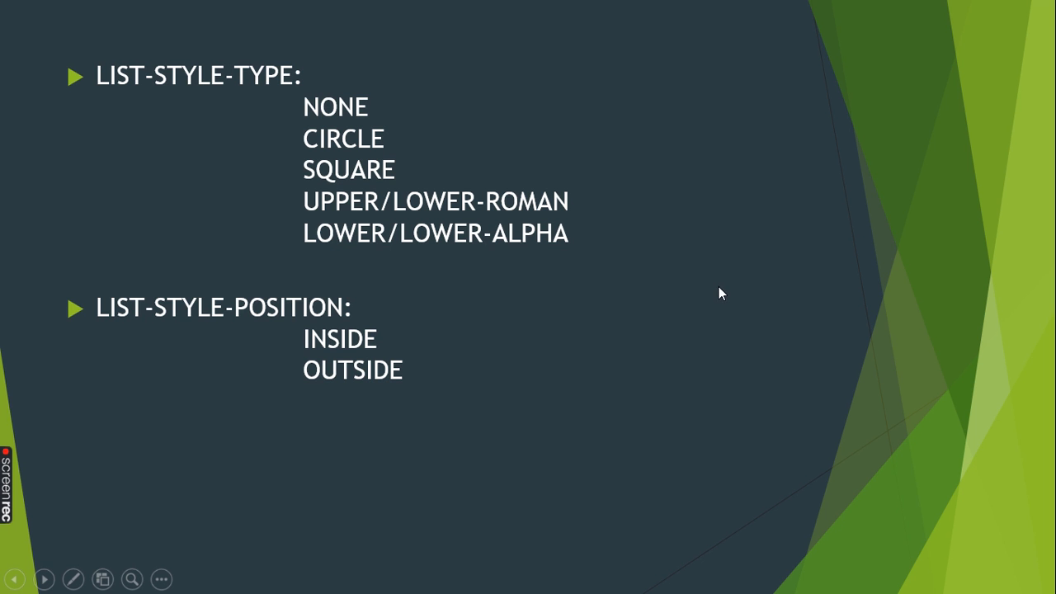
mouse_move(668, 309)
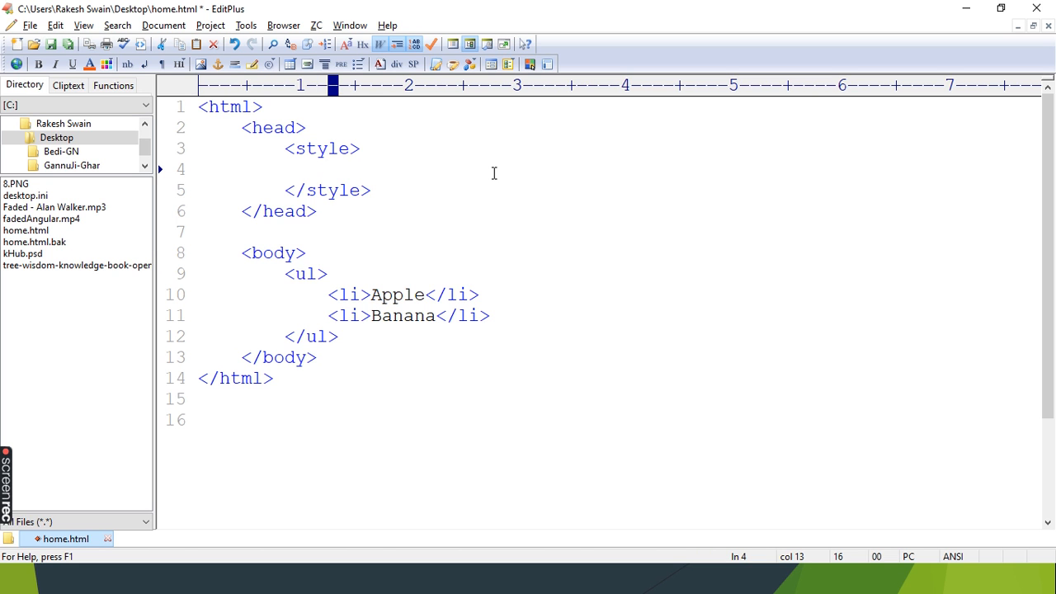
Step: Add a ul li rule to the style block with an empty list-style-type declaration
type("ul li")
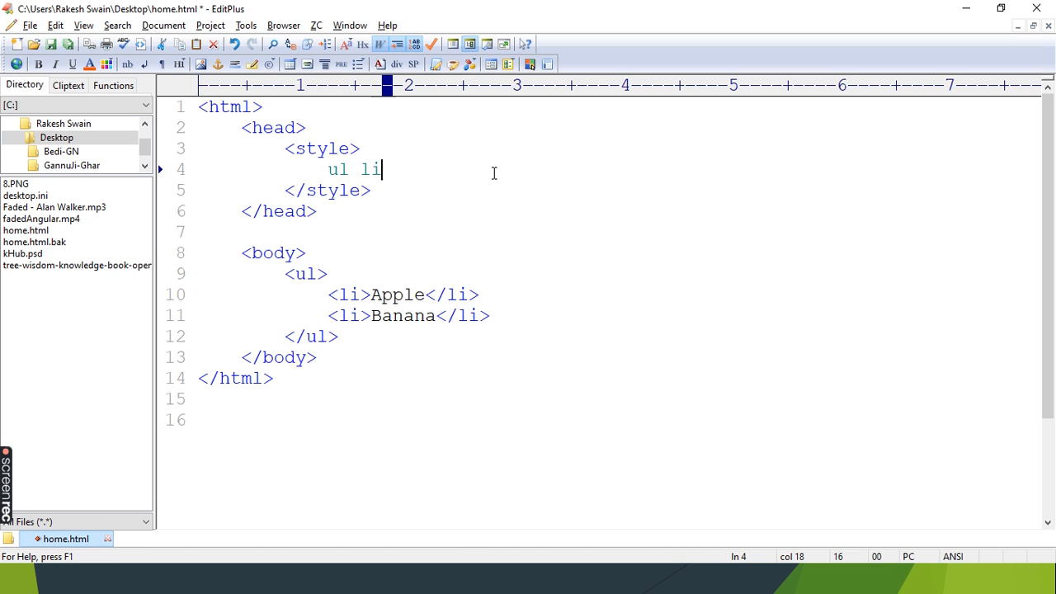
type("{")
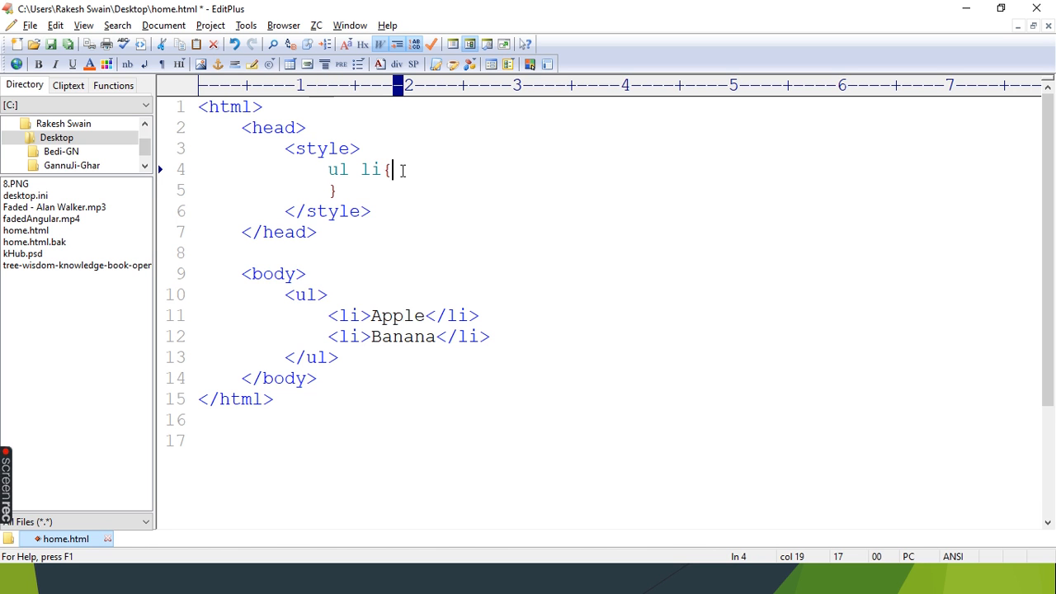
type("list")
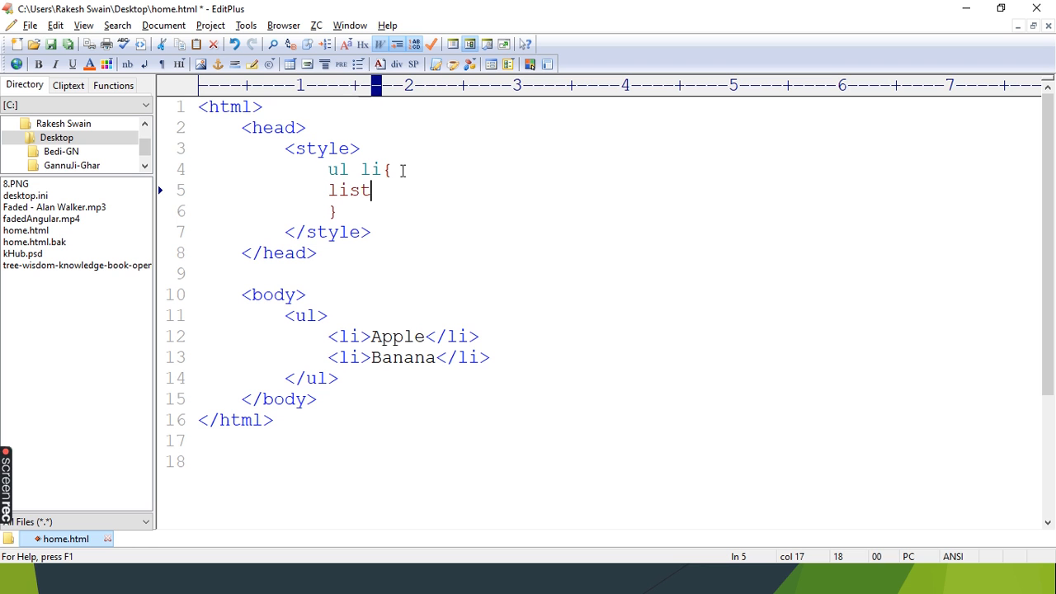
type("-style-")
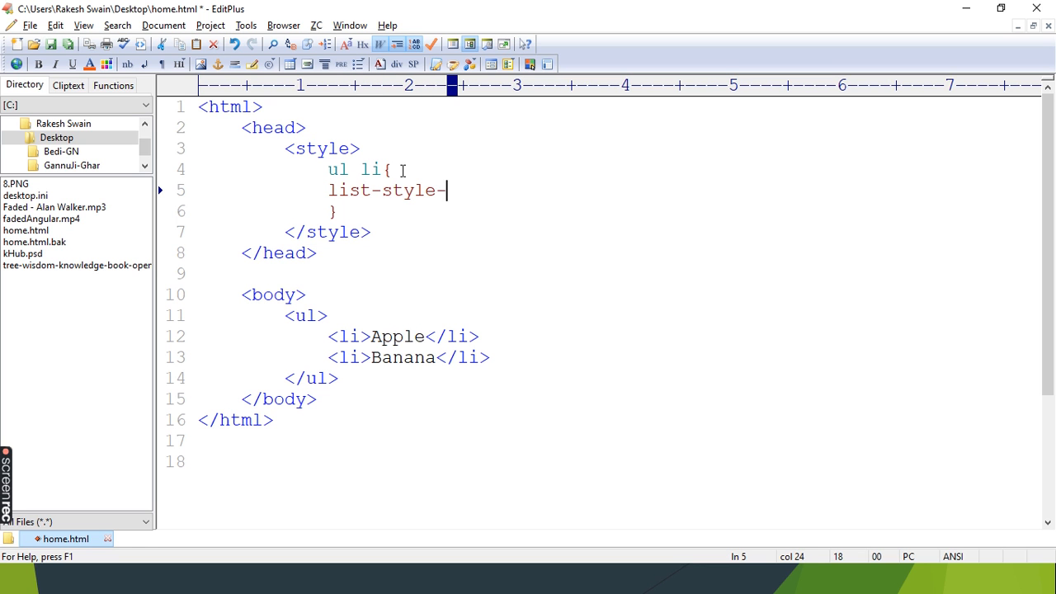
type("type:")
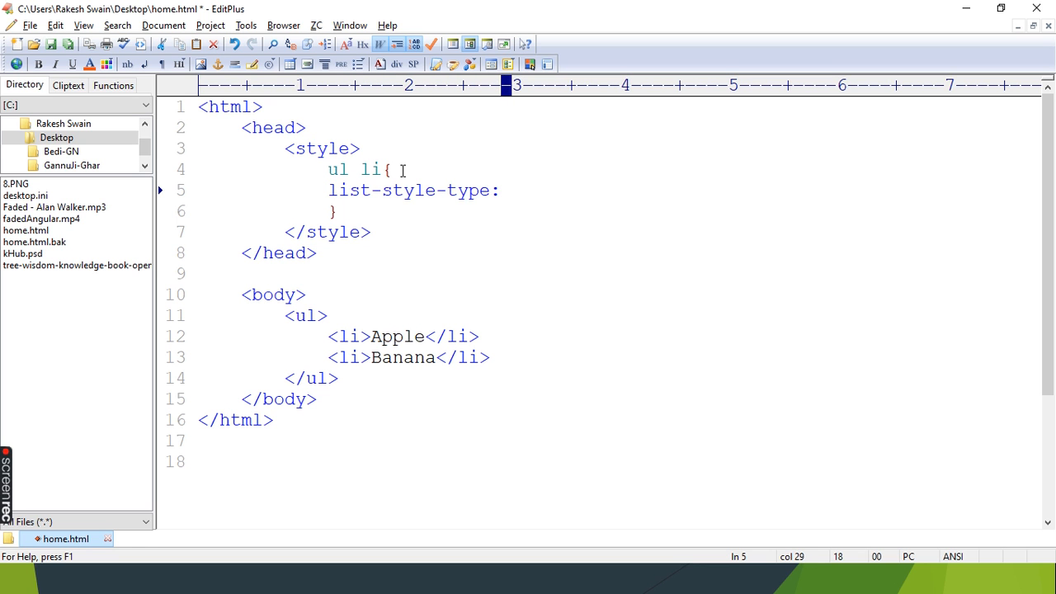
key("alt+tab")
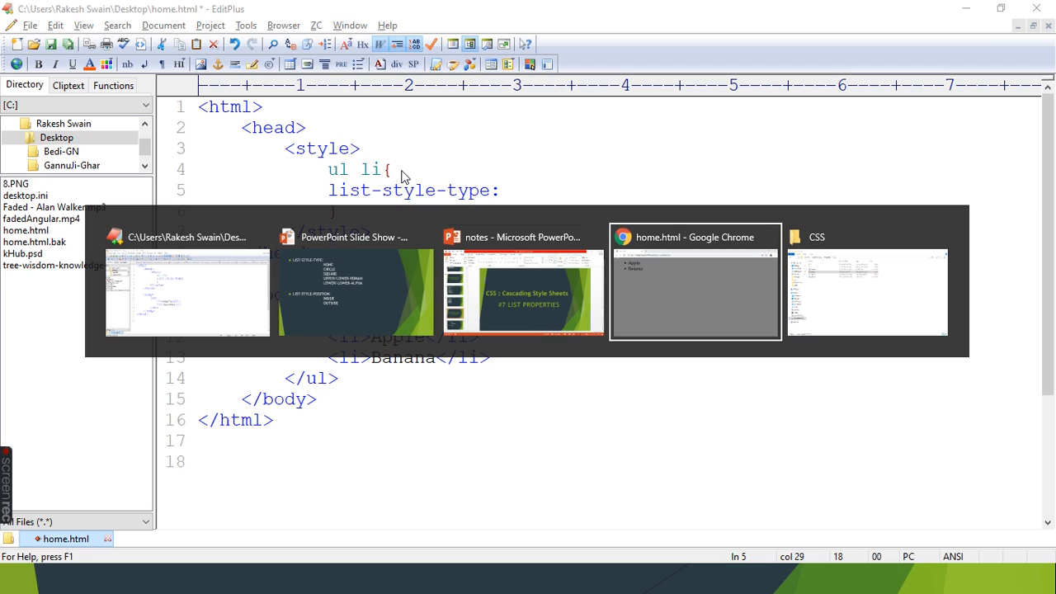
Step: Reload the home.html preview in Chrome and go back to EditPlus
left_click(695, 291)
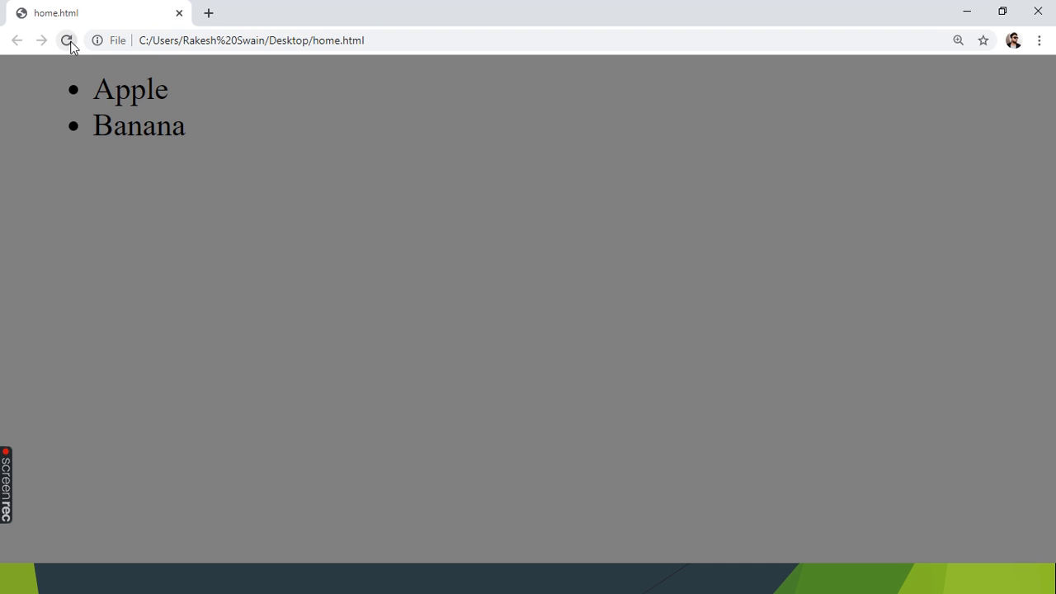
left_click_drag(93, 89, 184, 139)
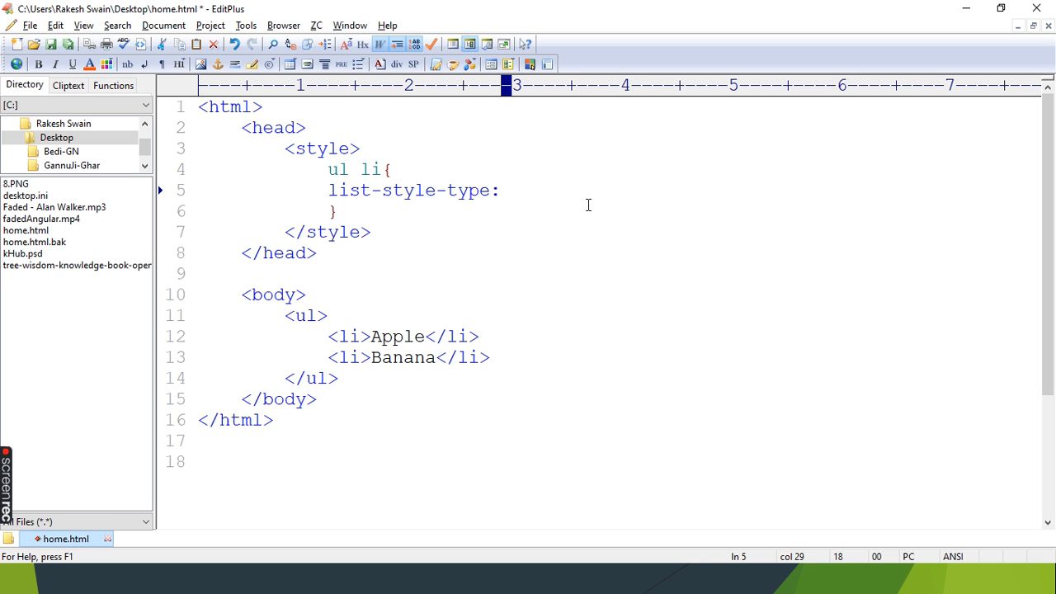
Step: Set list-style-type to none, then replace none with circle
type("none;")
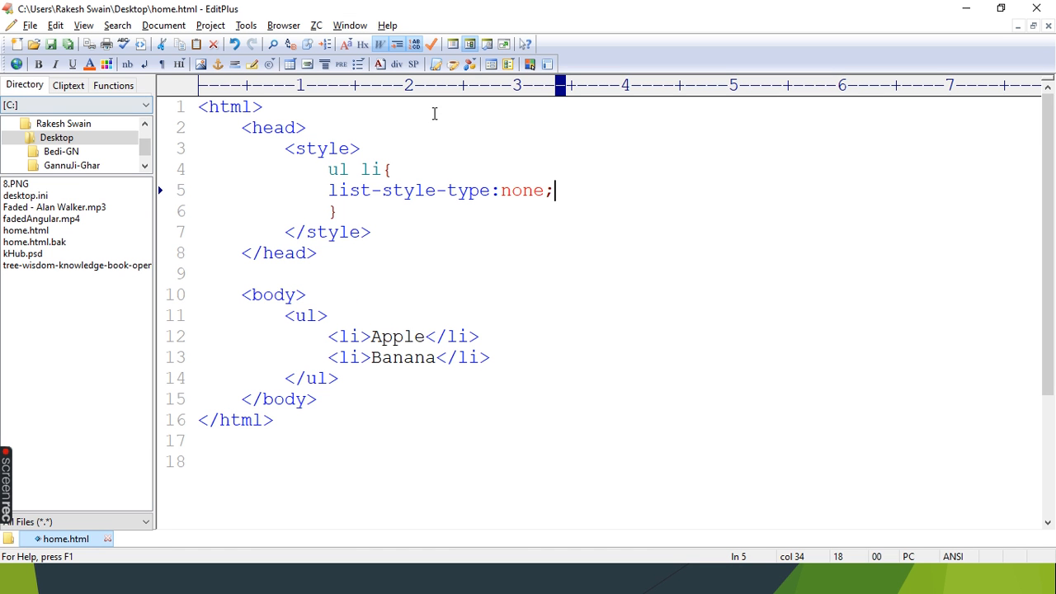
double_click(523, 190)
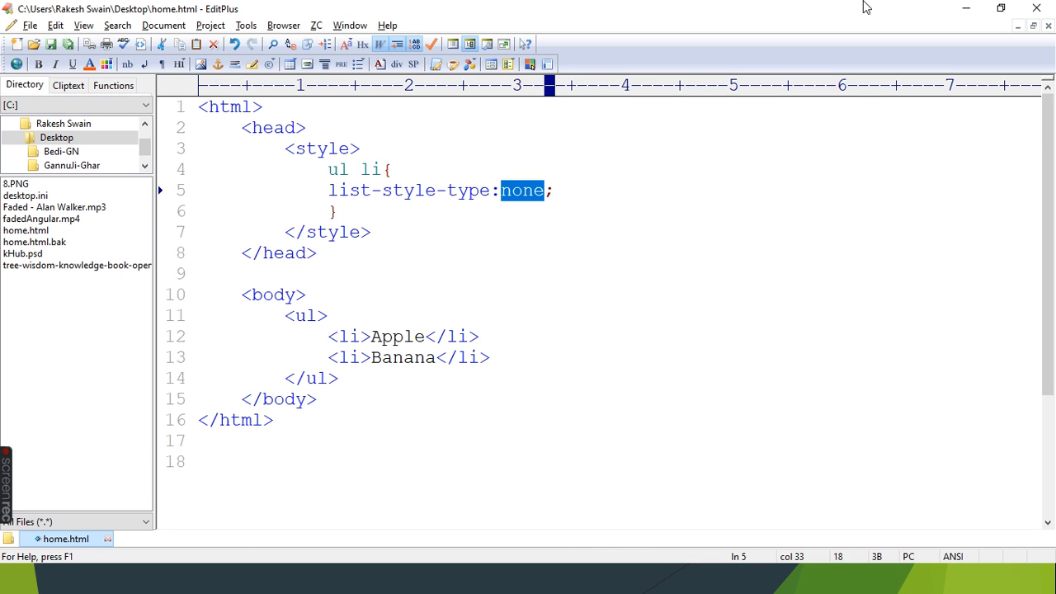
type("c")
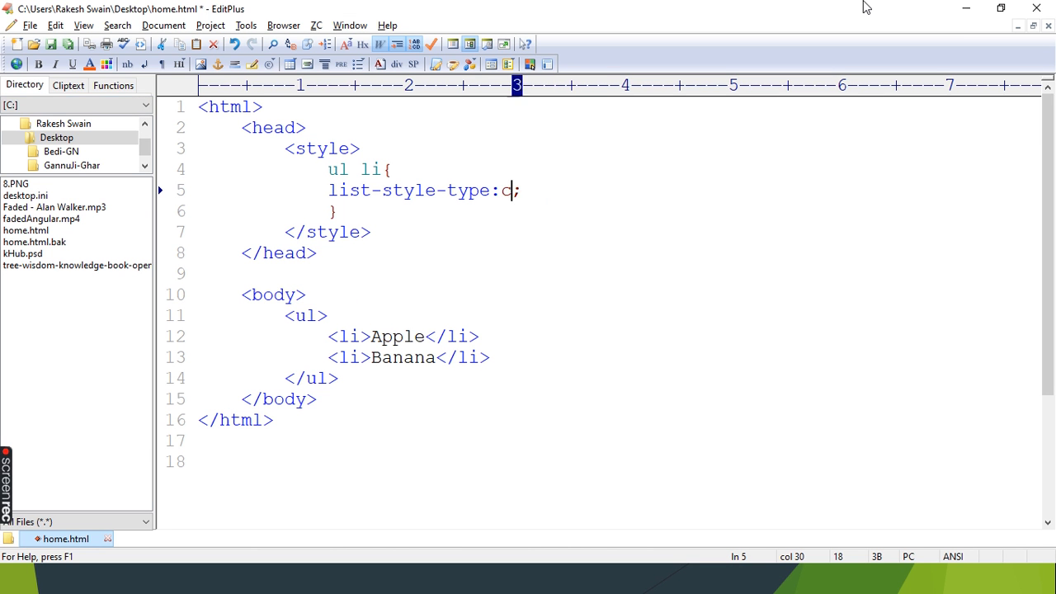
type("ircle")
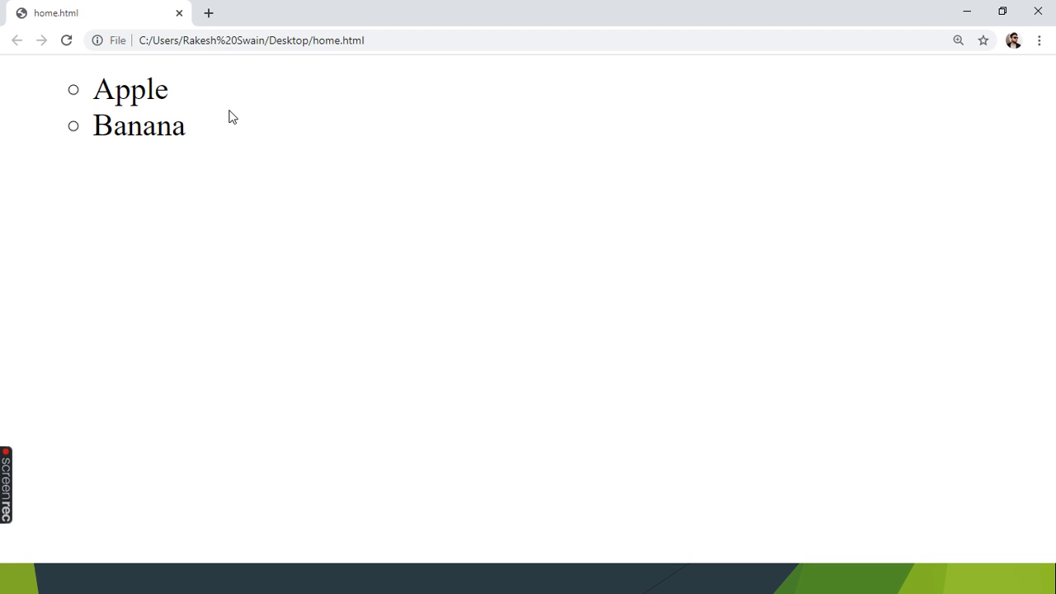
key("alt+tab")
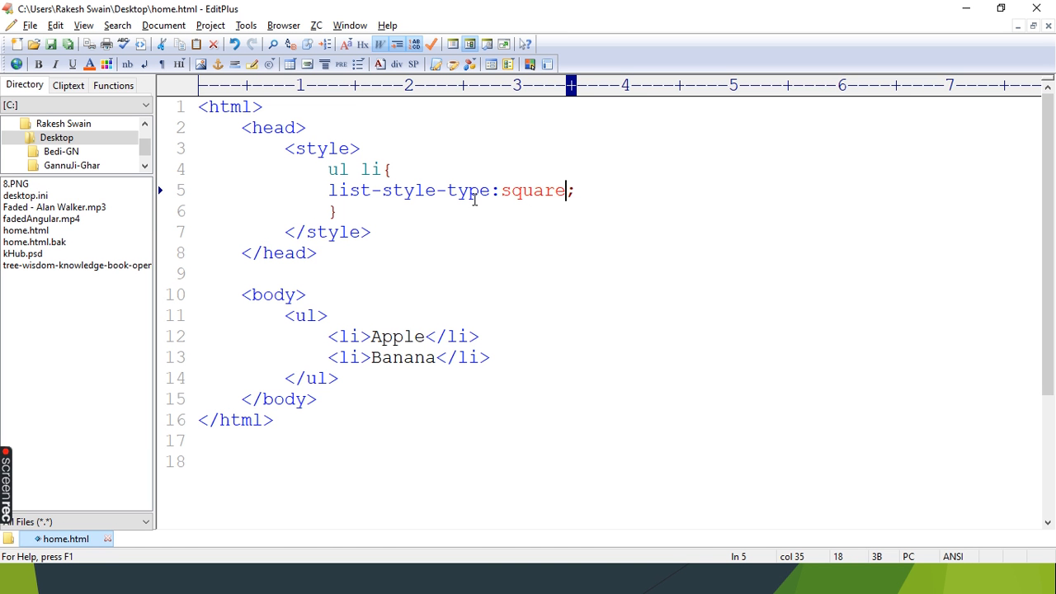
Step: Replace the square marker value with a roman-numeral style
double_click(534, 190)
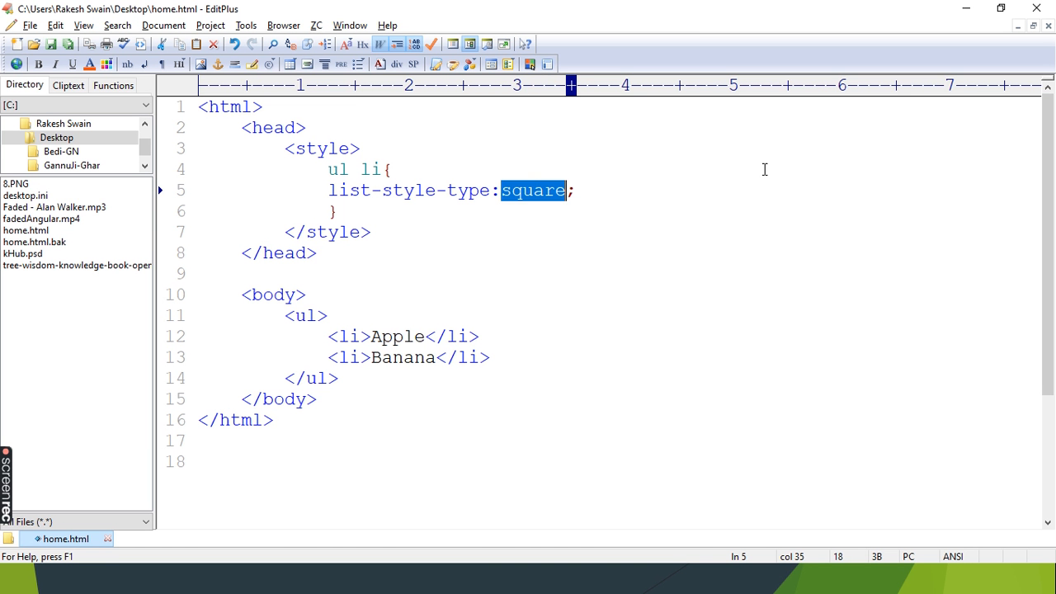
type("upper-")
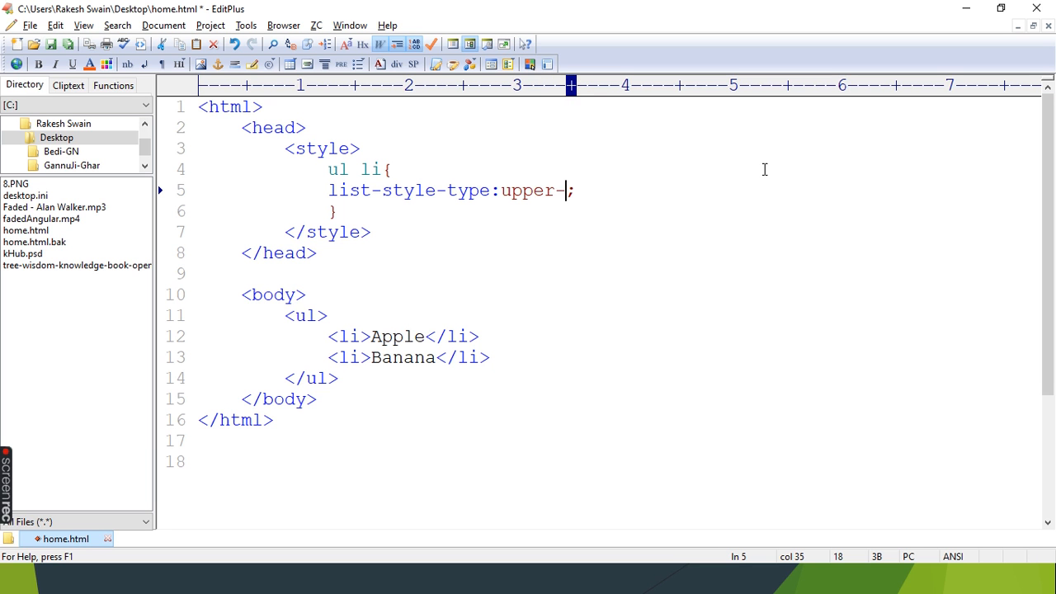
type("roman")
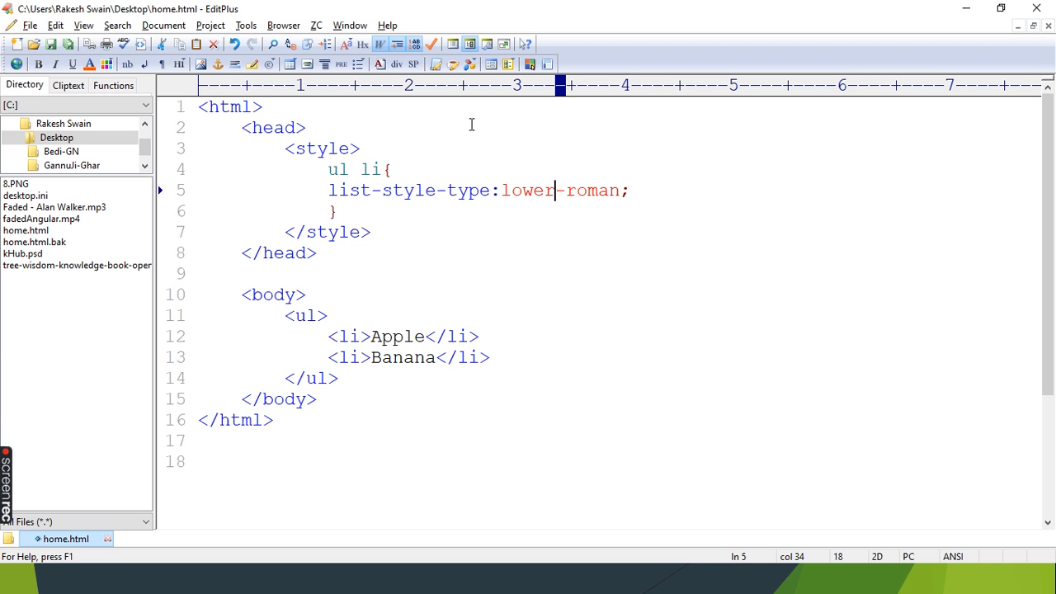
Step: Change the marker to lower-alpha, then replace lower with upper for upper-alpha
left_click(599, 190)
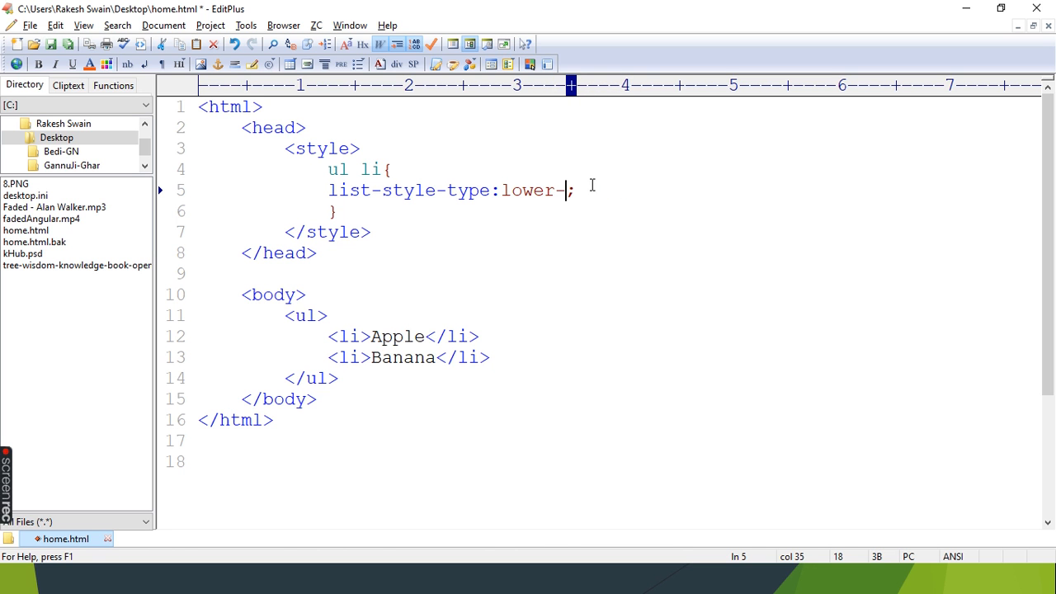
type("alpha")
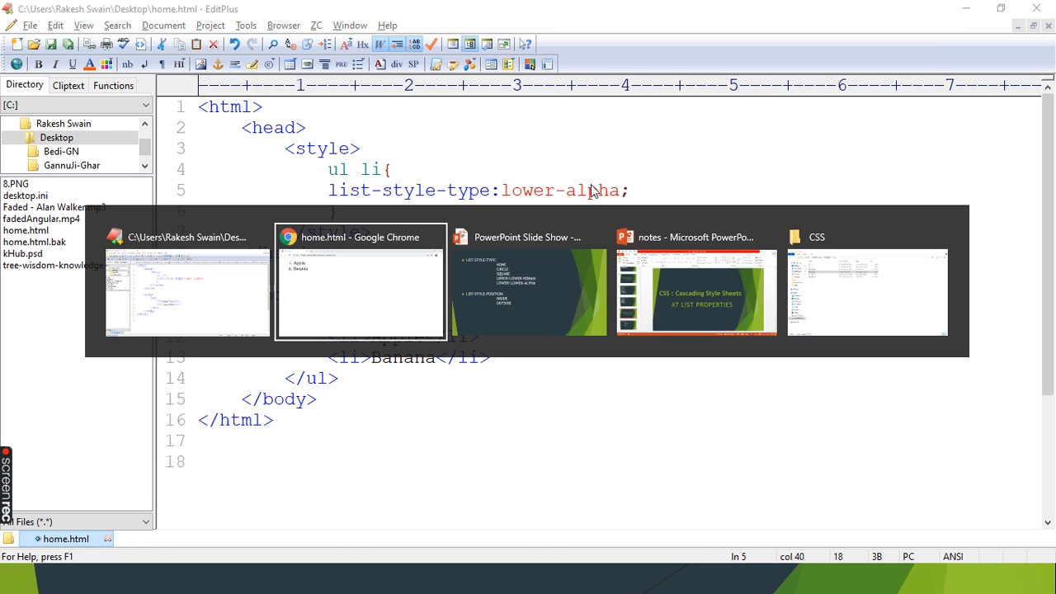
left_click(359, 293)
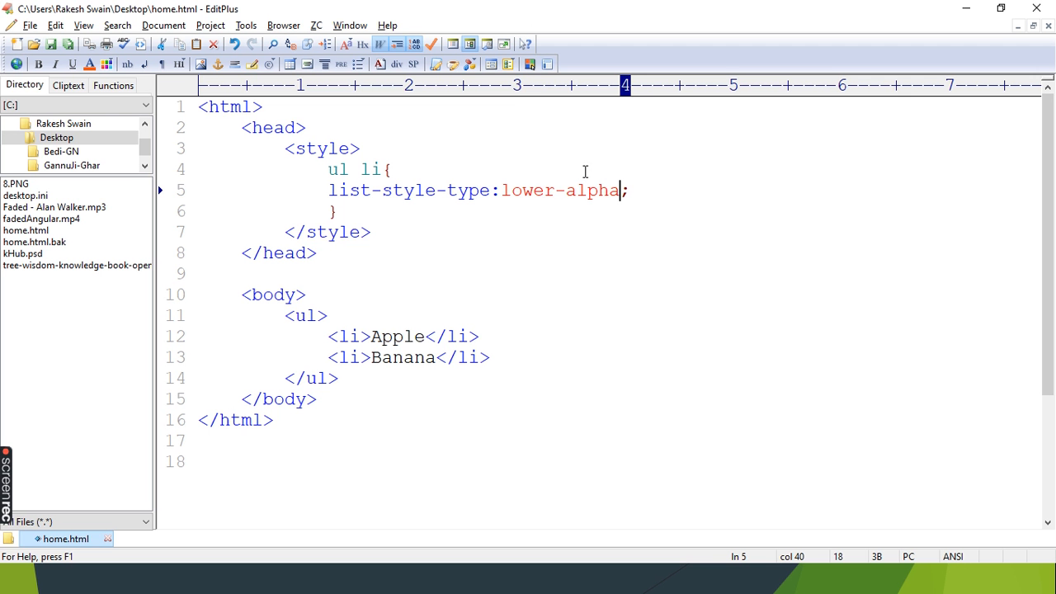
double_click(528, 189)
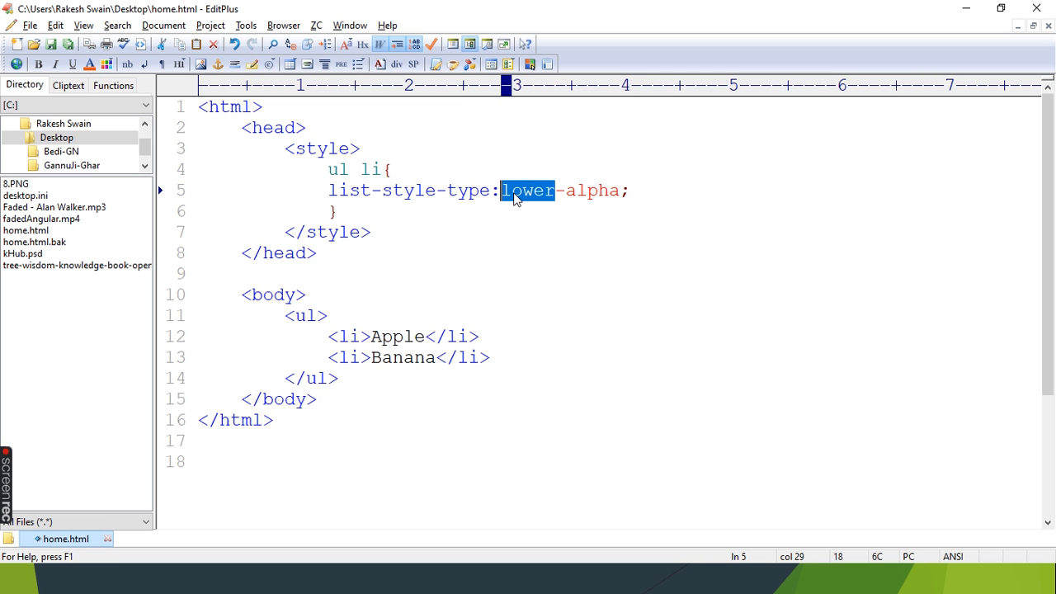
type("upper")
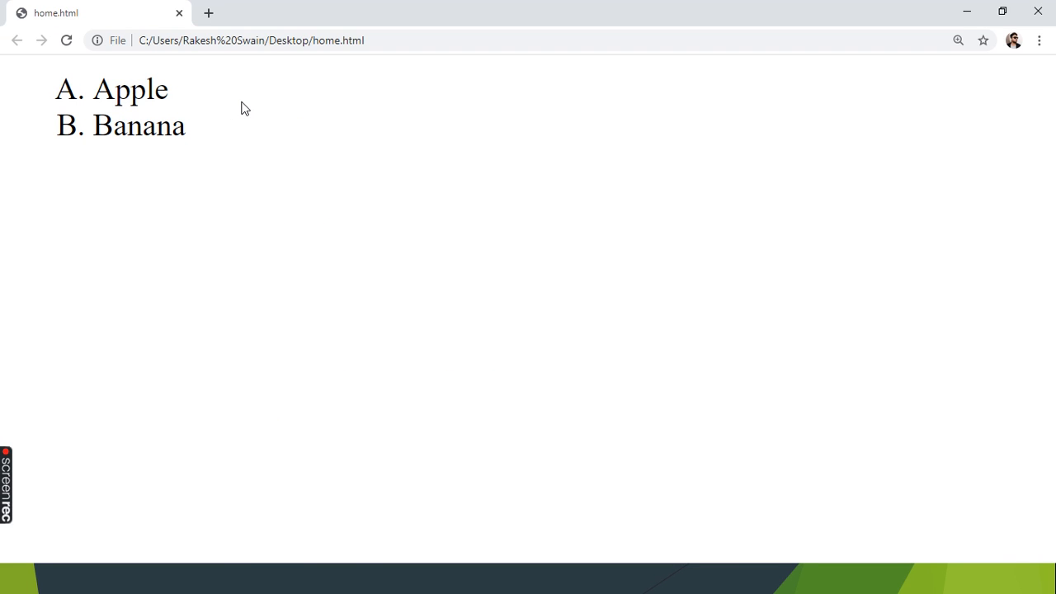
mouse_move(382, 353)
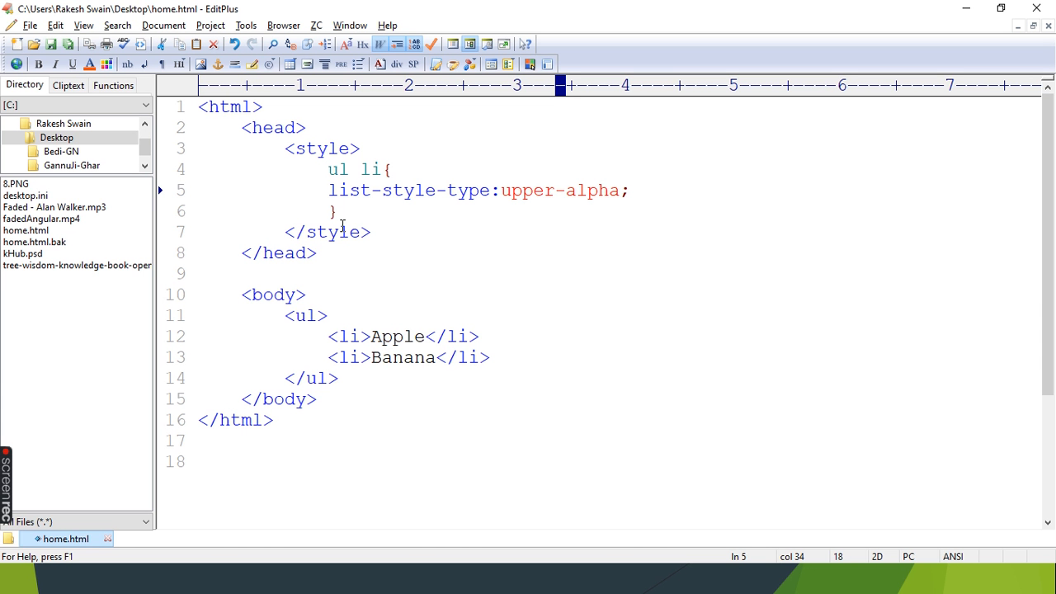
Step: View Apple and Banana labeled A. and B. in Chrome, then return to EditPlus
key("alt+tab")
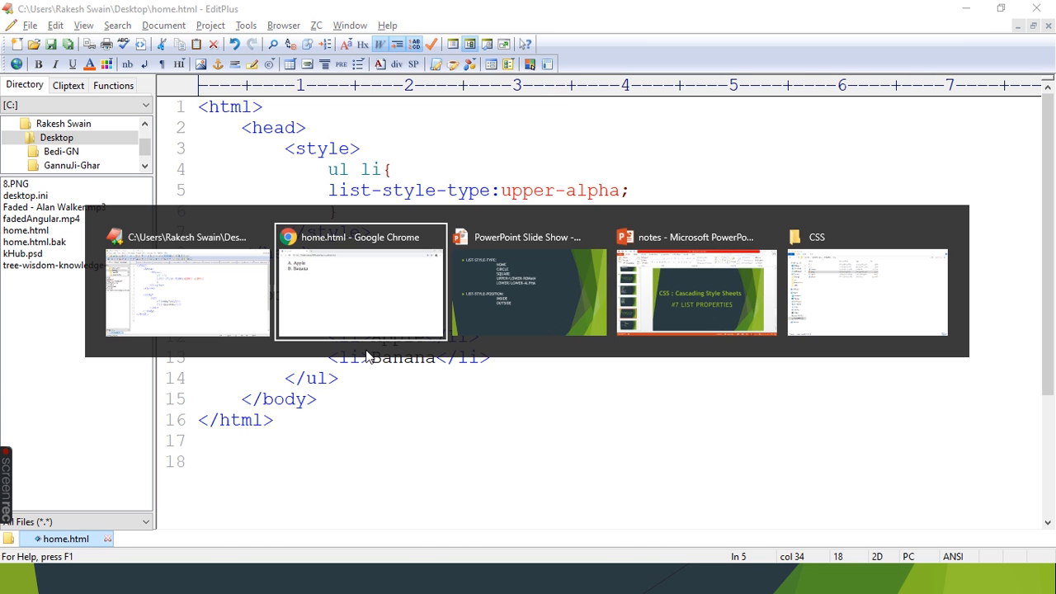
left_click(360, 293)
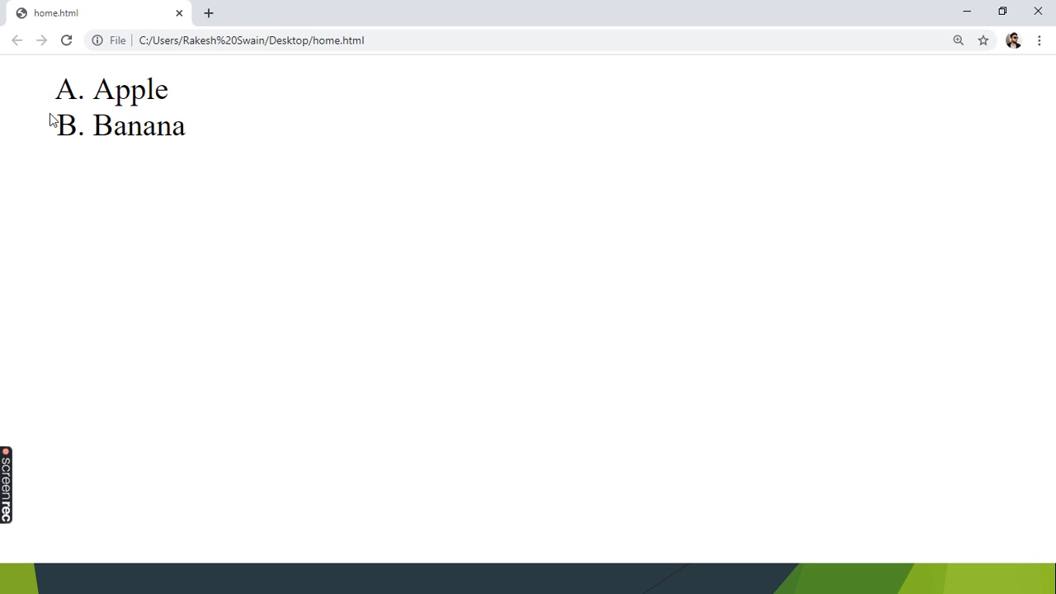
mouse_move(63, 90)
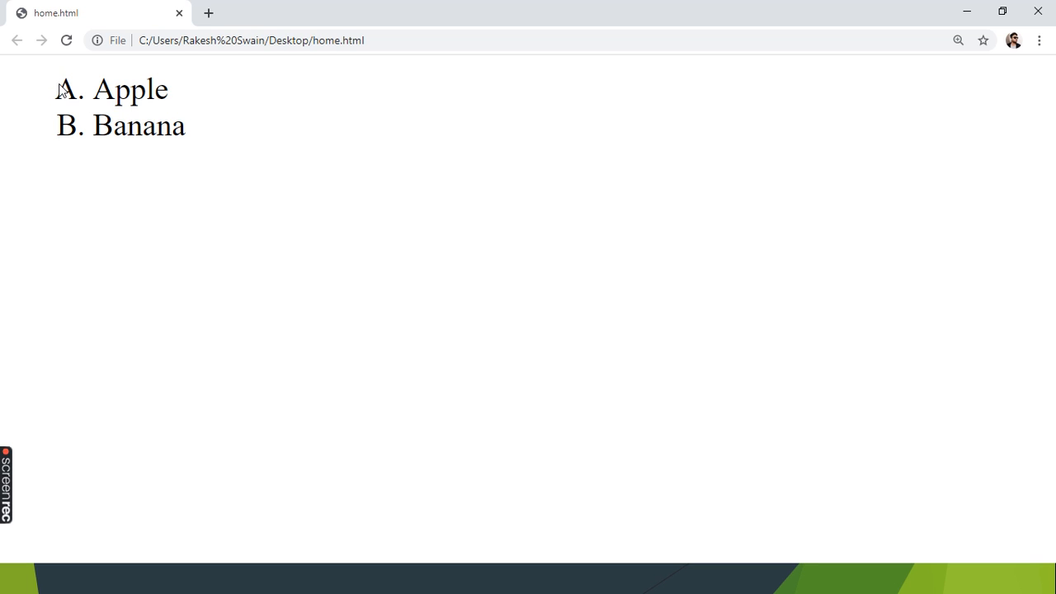
mouse_move(51, 110)
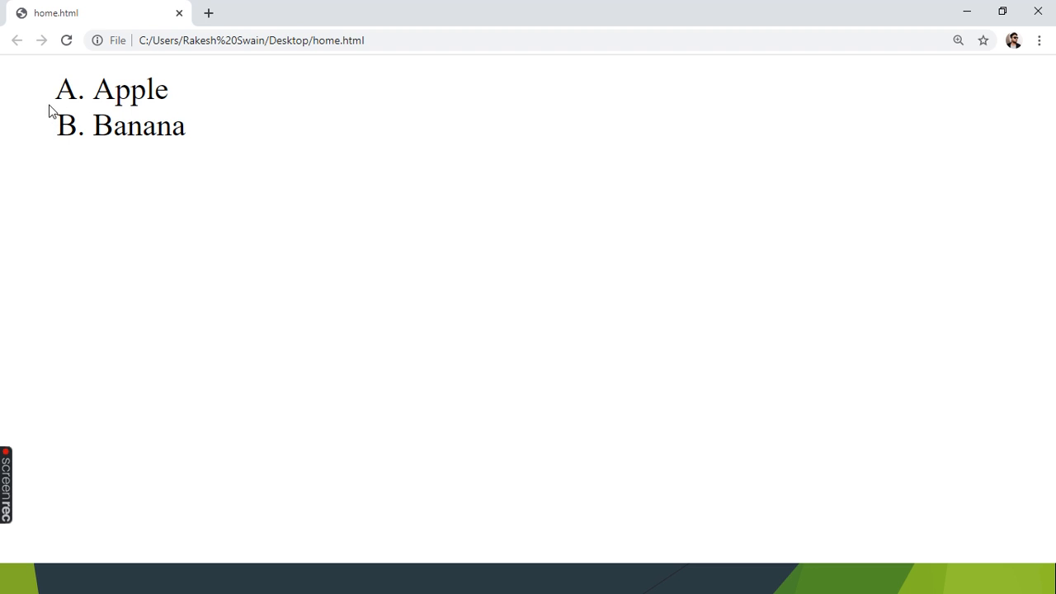
mouse_move(52, 94)
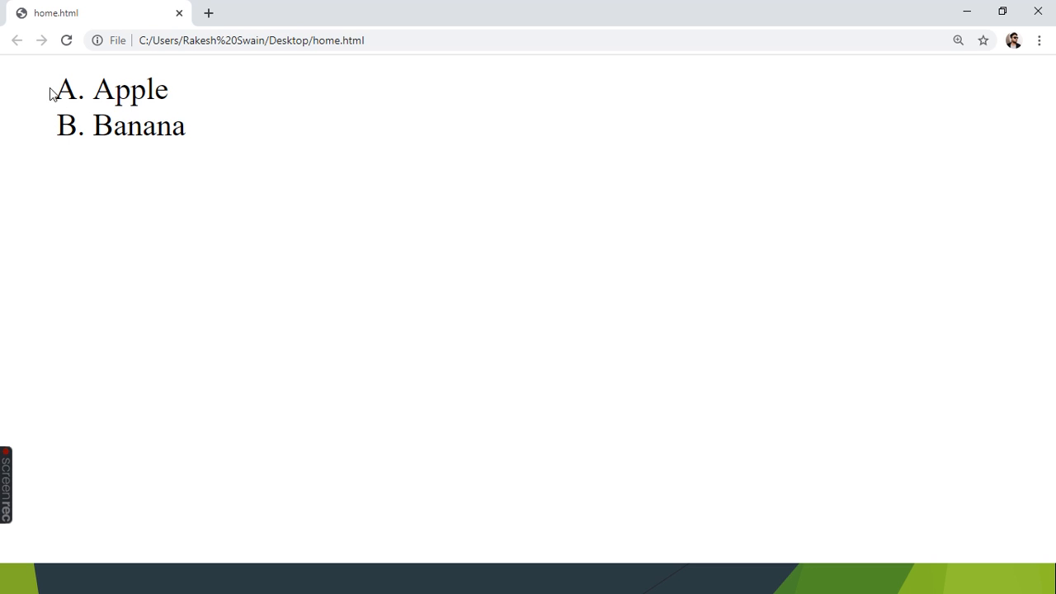
key("alt+tab")
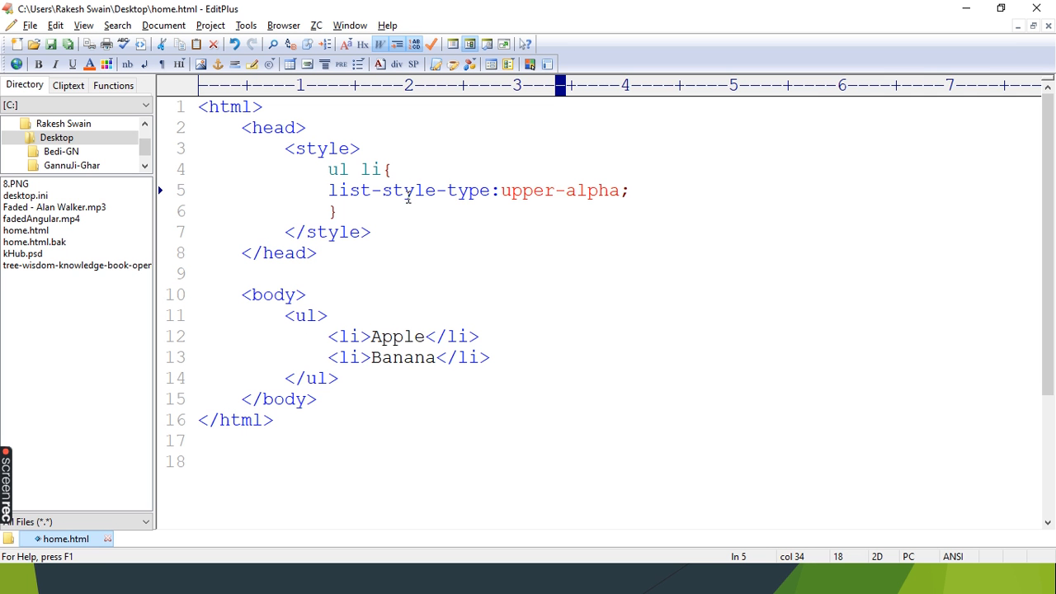
Step: Replace type:upper-alpha with list-style-position:inside and switch to the Chrome preview
left_click_drag(448, 189, 625, 190)
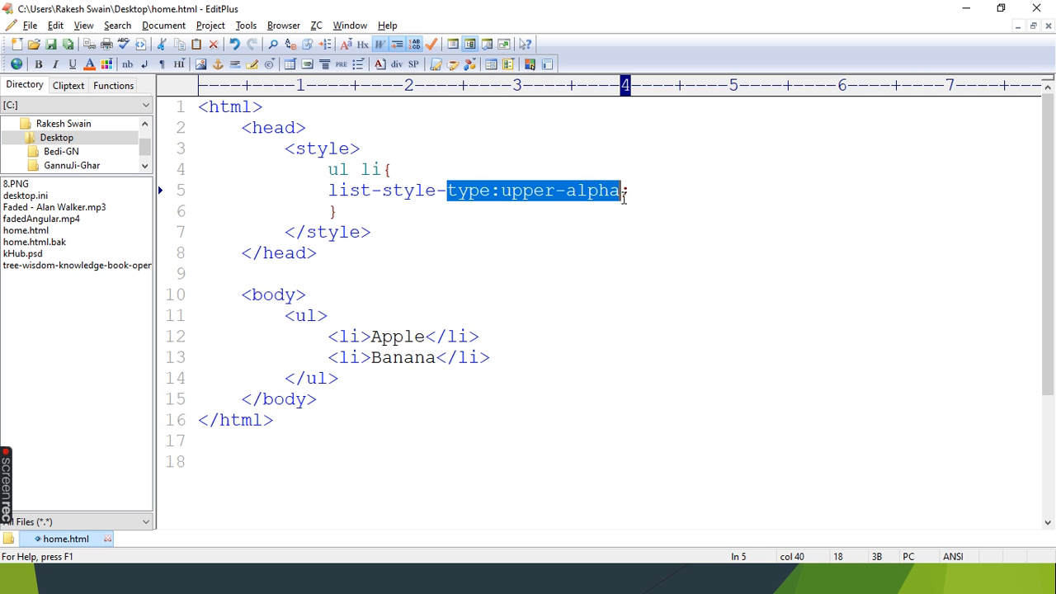
type("position")
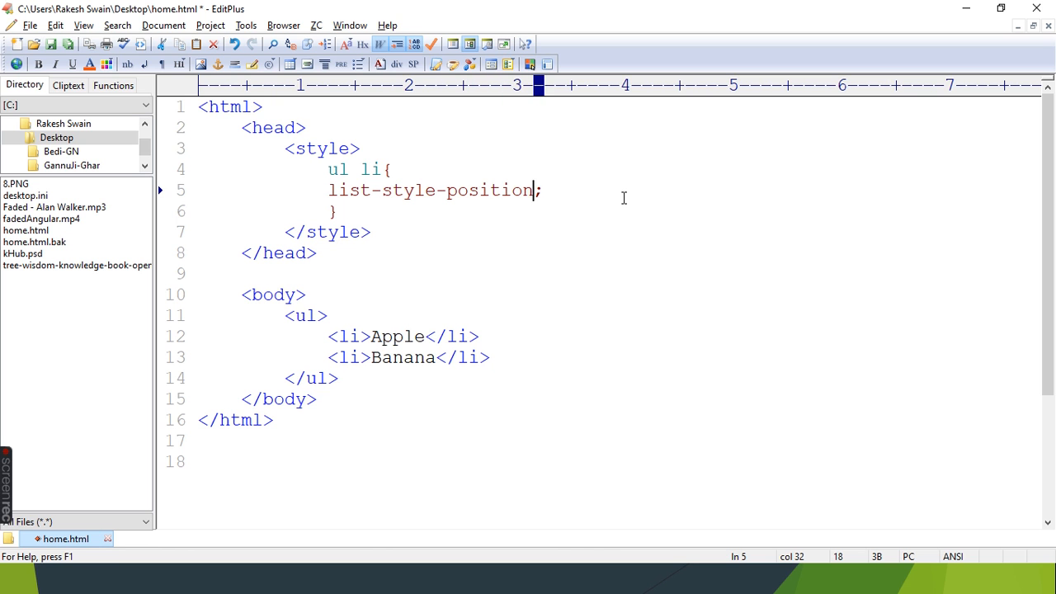
type(";")
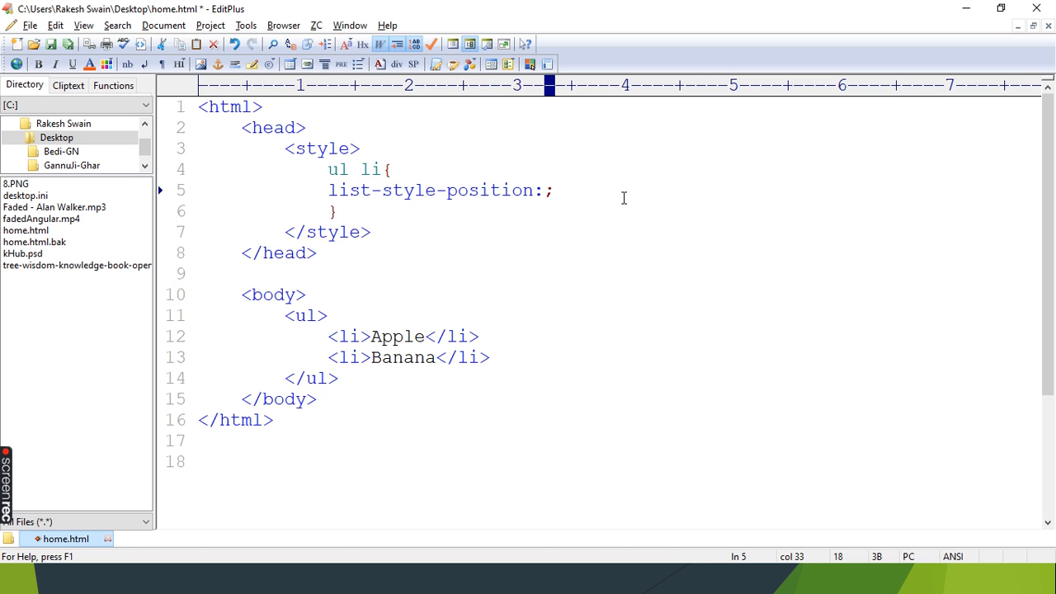
type("i")
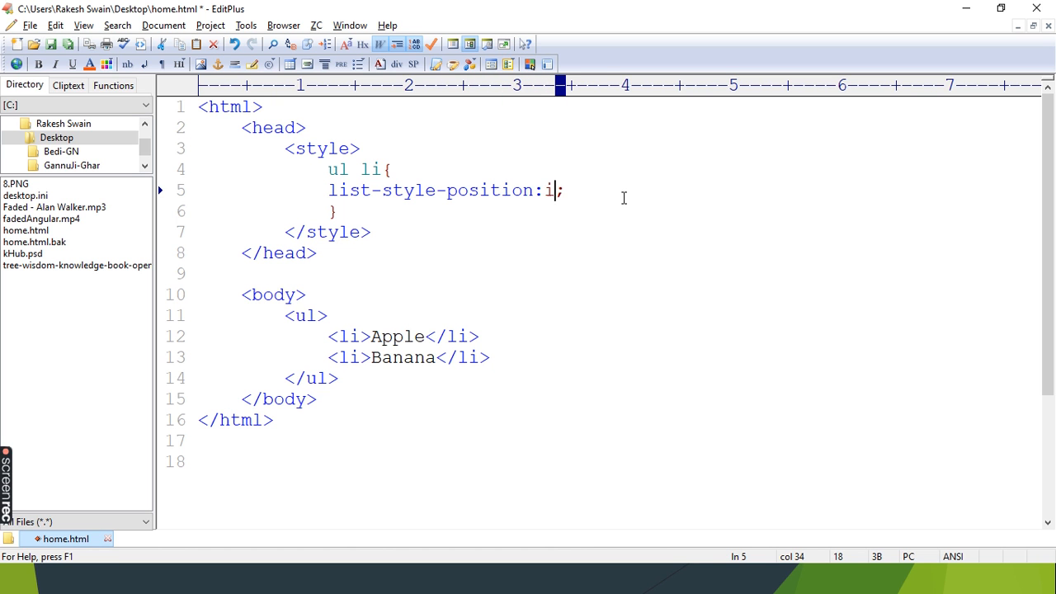
key("alt+tab")
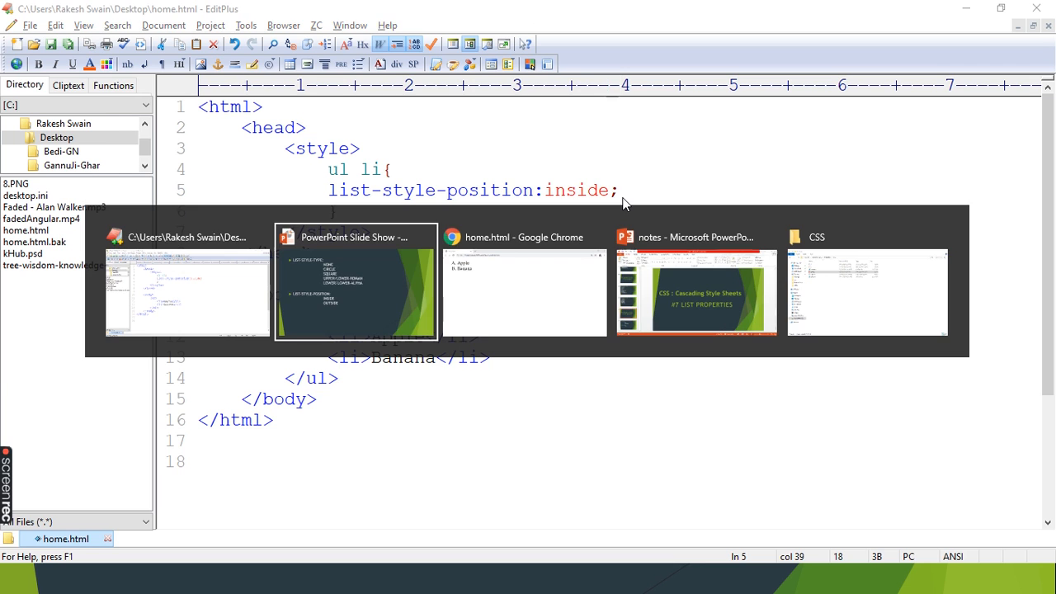
left_click(523, 293)
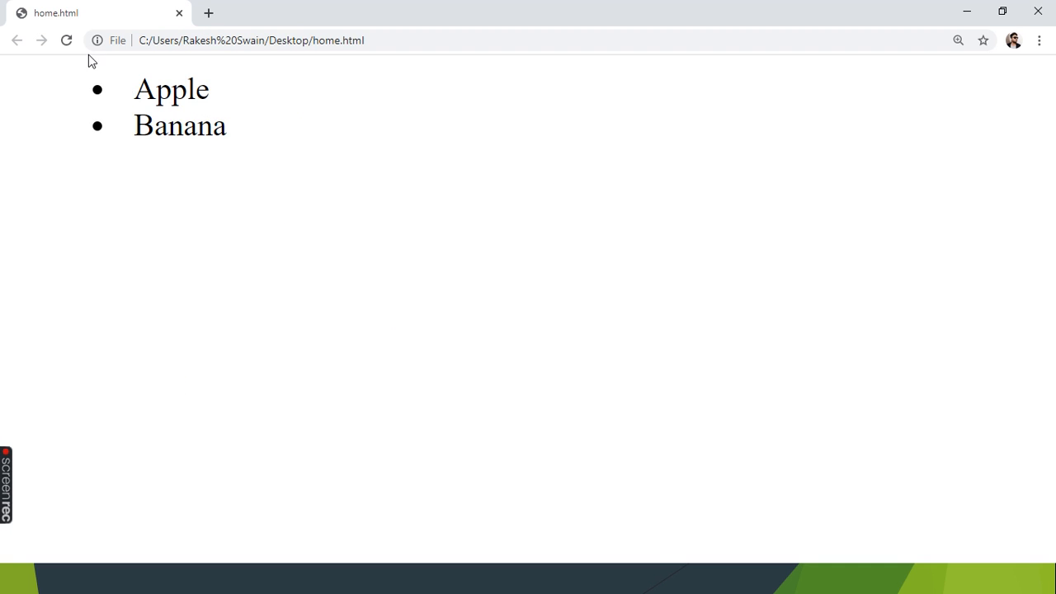
Step: Return to EditPlus after seeing the indented bullets in Chrome
key("alt+tab")
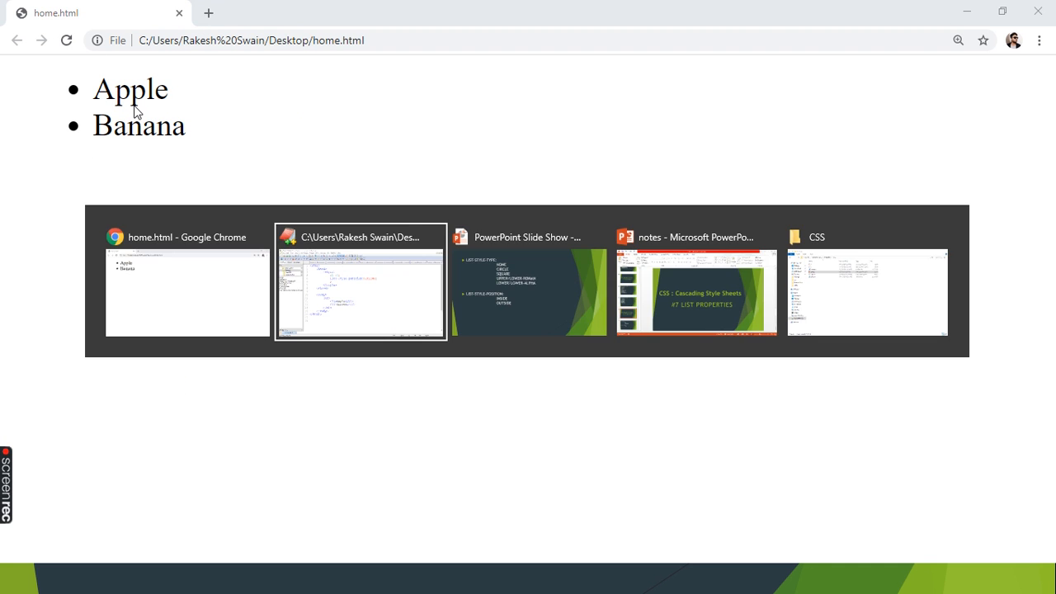